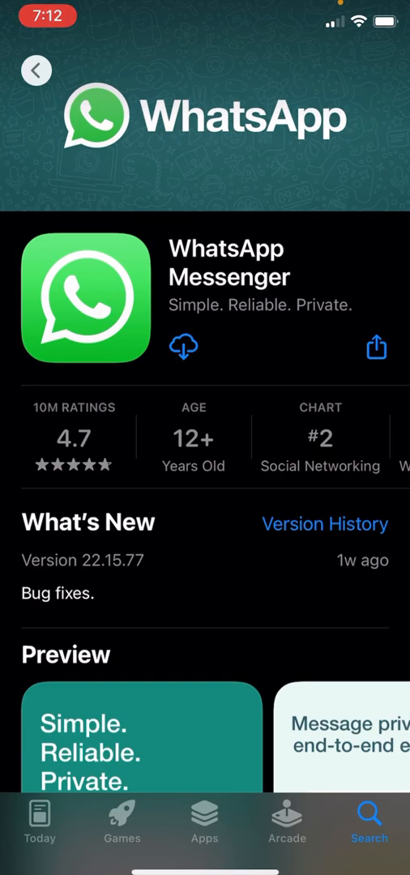
# Step: Download WhatsApp Messenger from its App Store page and wait until it shows OPEN
pyautogui.click(183, 347)
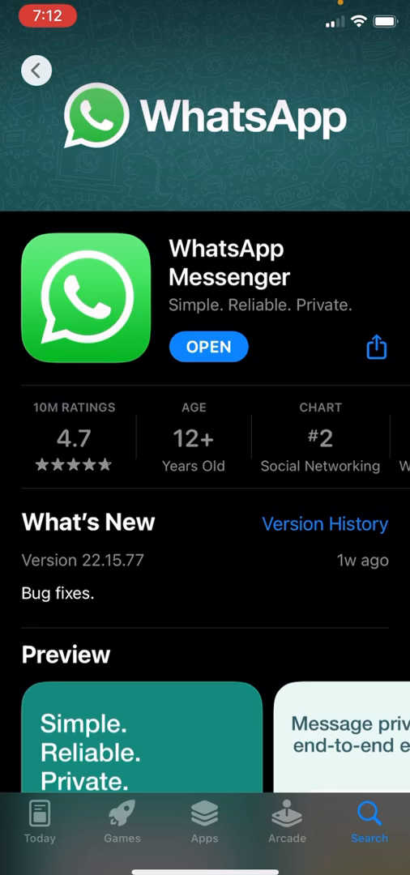
# Step: Launch WhatsApp, verify the number and restore the iCloud backup of 76,457 messages
pyautogui.click(208, 346)
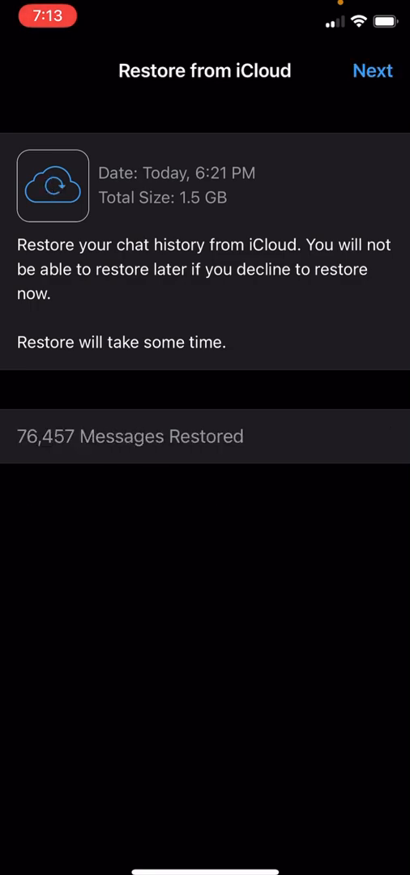
# Step: Enter the profile name 'Kash Moola' on the Edit Profile screen after the restore
pyautogui.click(372, 71)
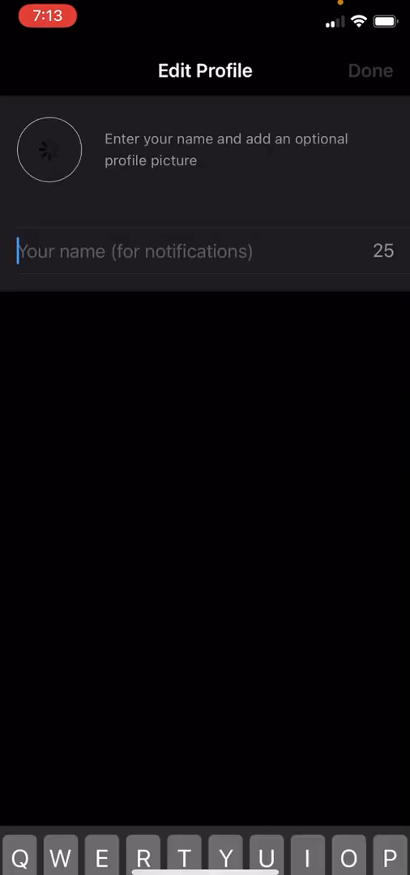
pyautogui.click(203, 251)
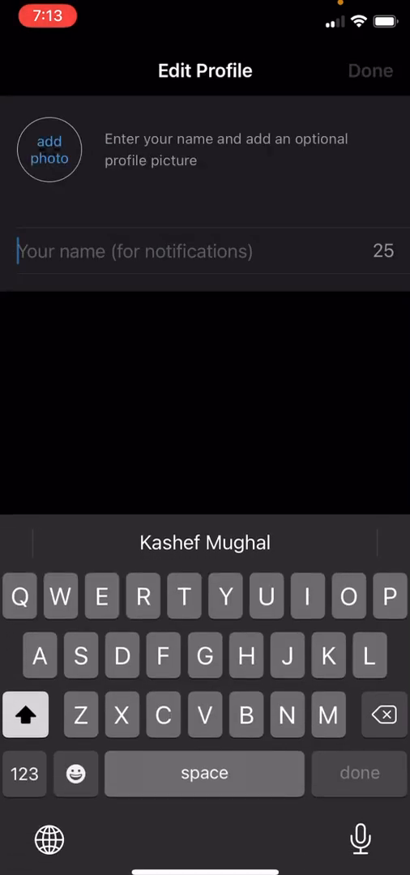
pyautogui.click(49, 149)
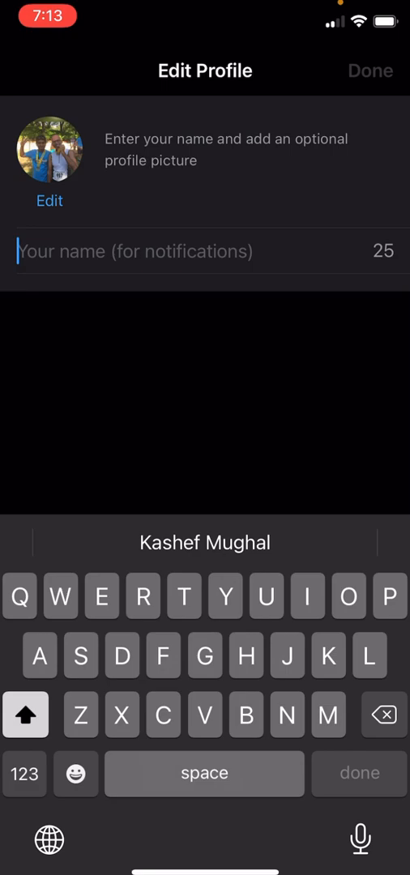
pyautogui.write('Kash')
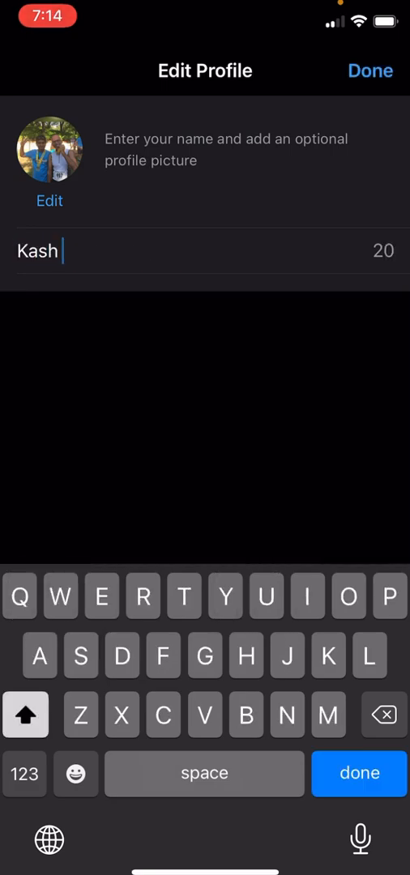
pyautogui.write('Moola')
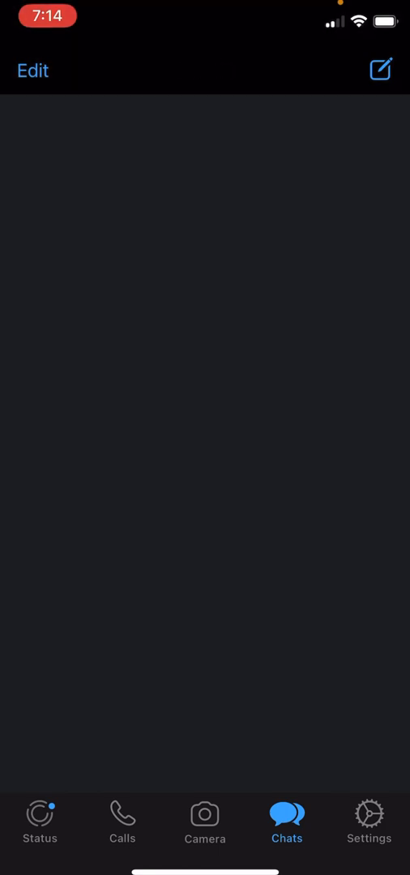
# Step: Finish setup and view the call history on the Calls tab
pyautogui.click(121, 818)
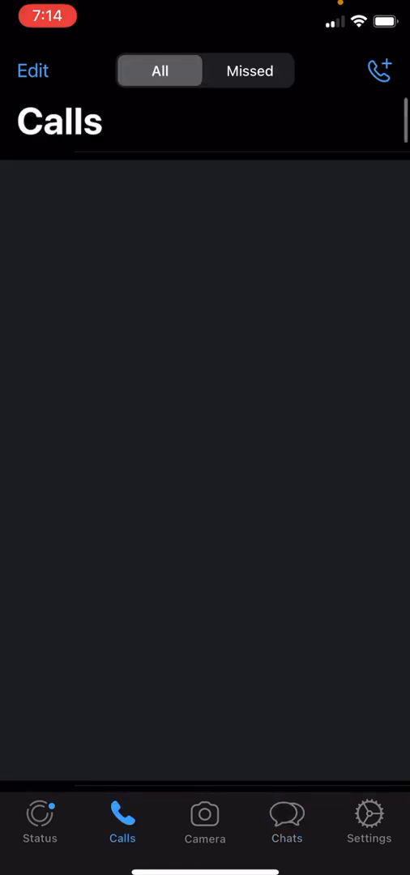